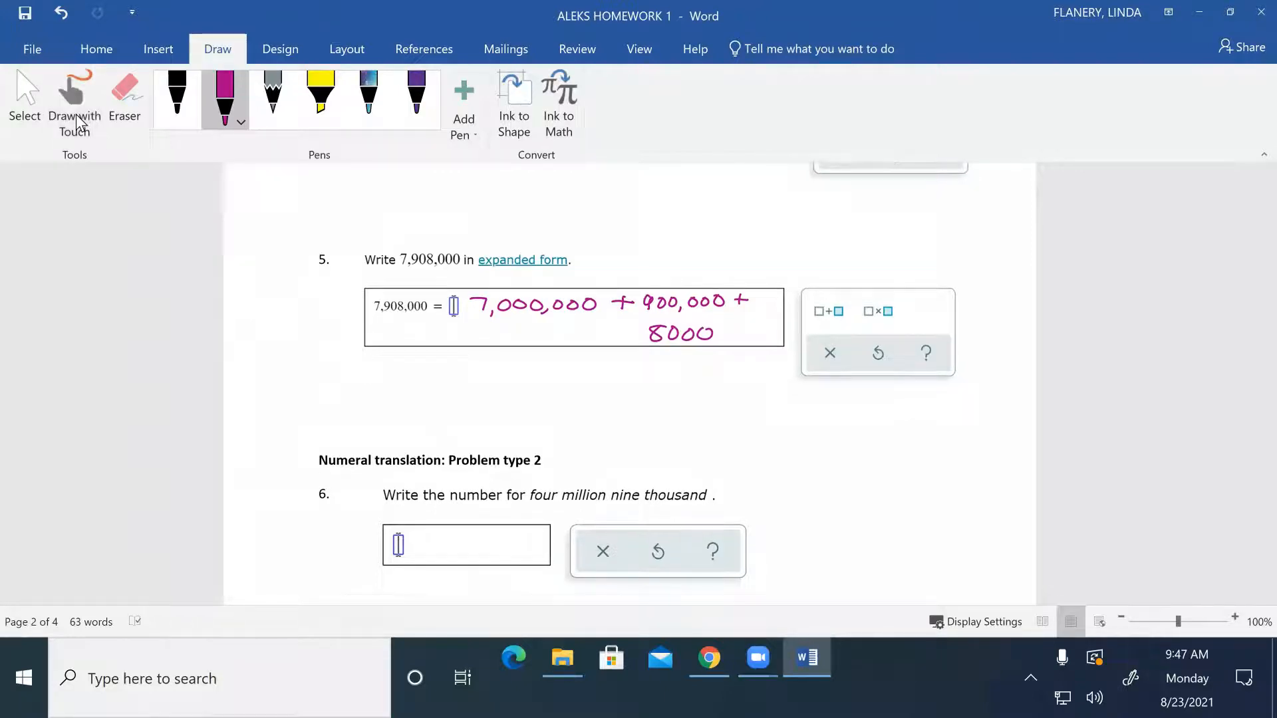
Choose a red ink colour for the pen and handwrite 4,009,000 in problem 6's answer box
scroll("down", 3)
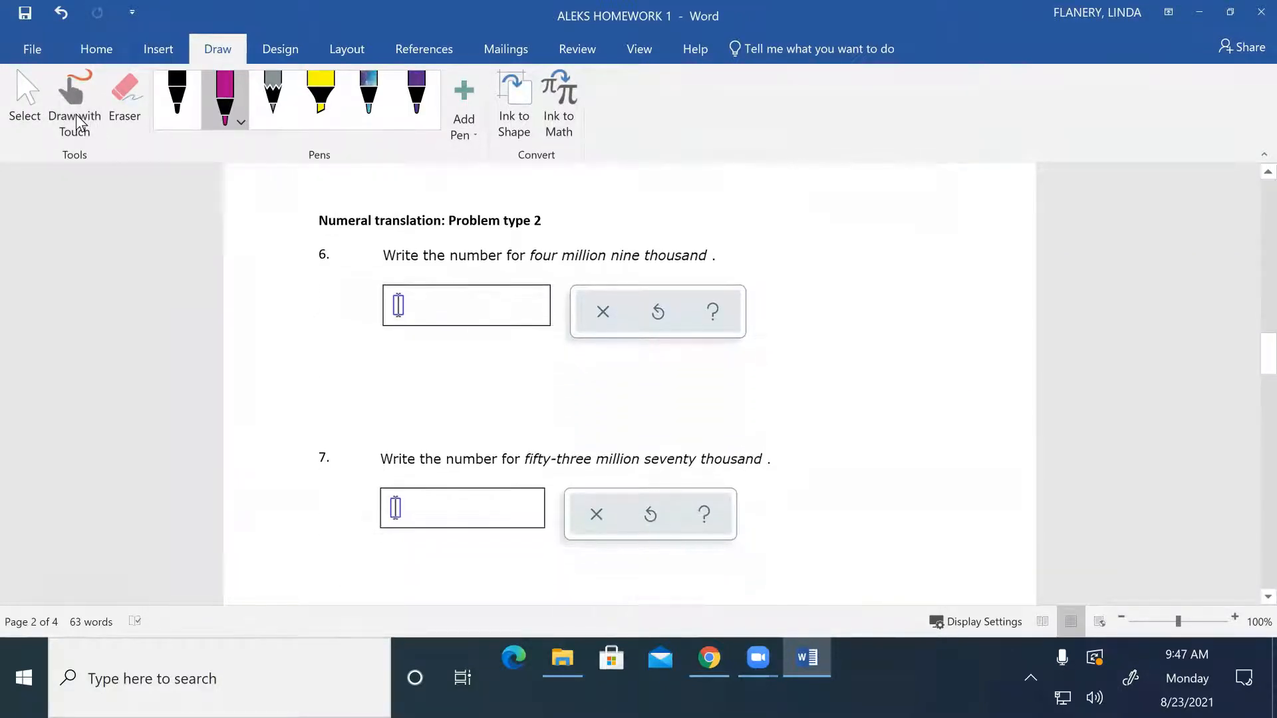
left_click(241, 121)
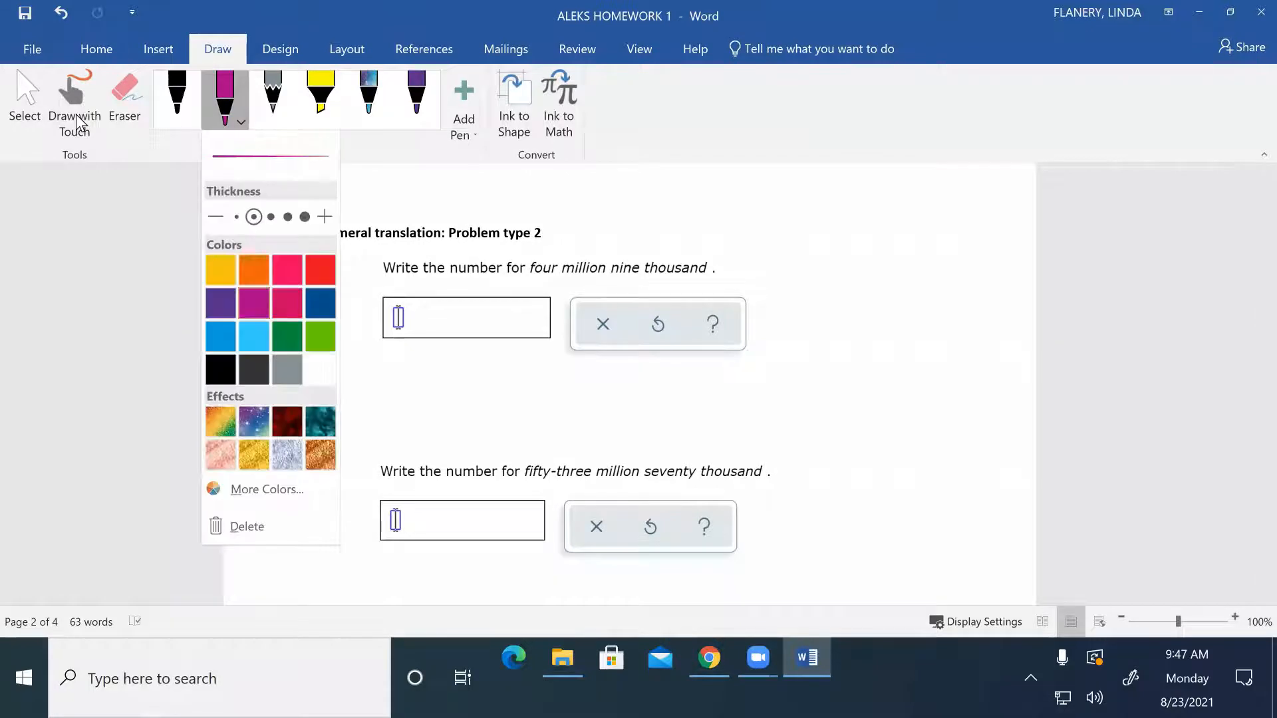
left_click(291, 282)
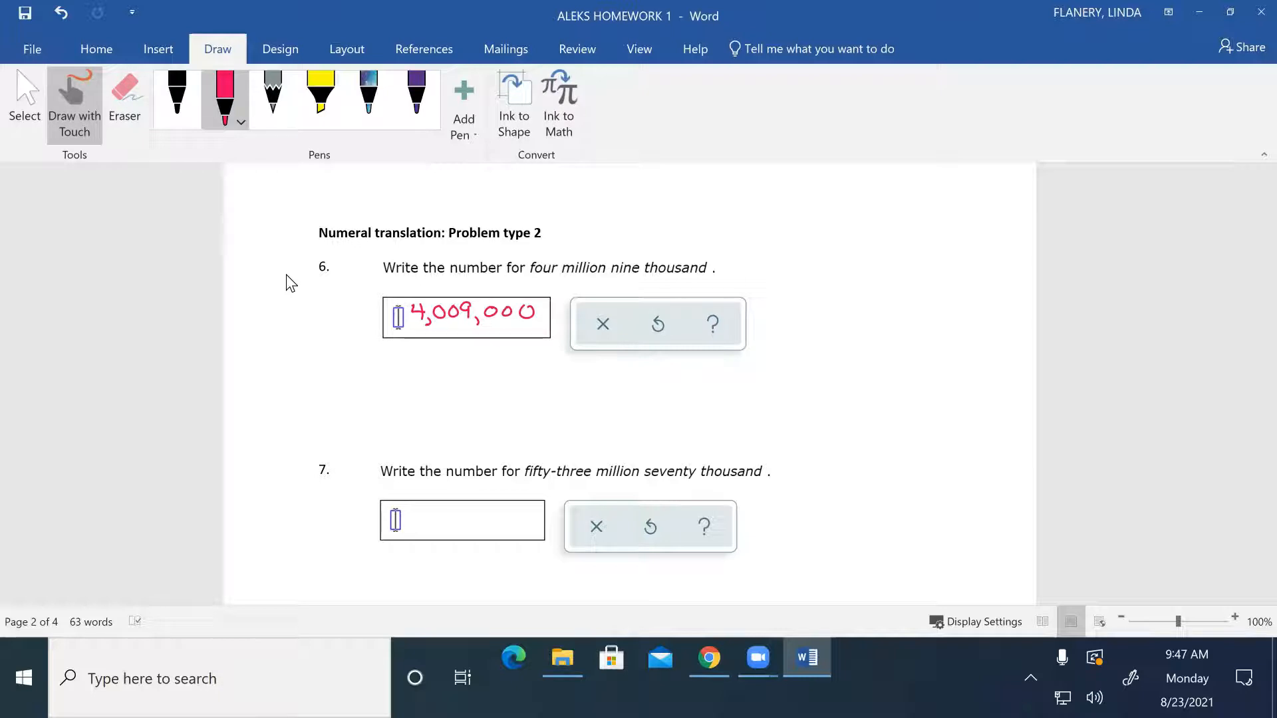
mouse_move(75, 122)
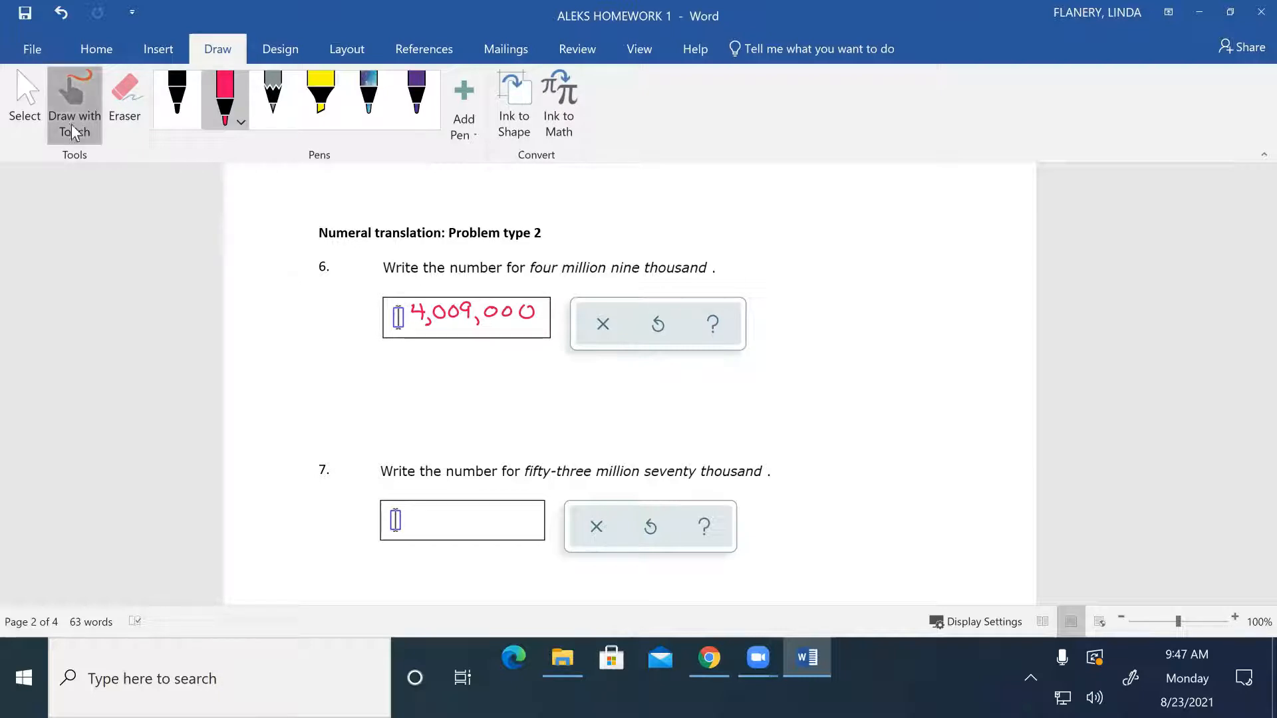
Switch to a purple pen and handwrite 53,070,000 in problem 7's answer box
scroll("down", 3)
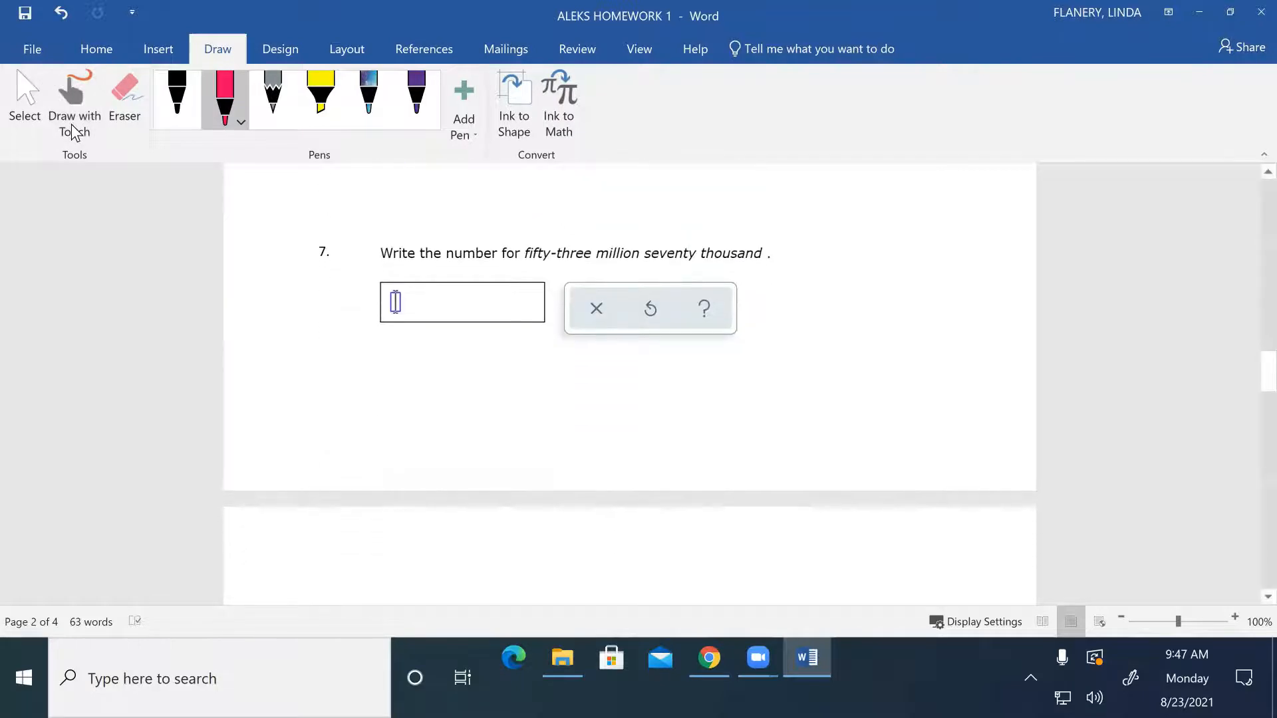
left_click(241, 121)
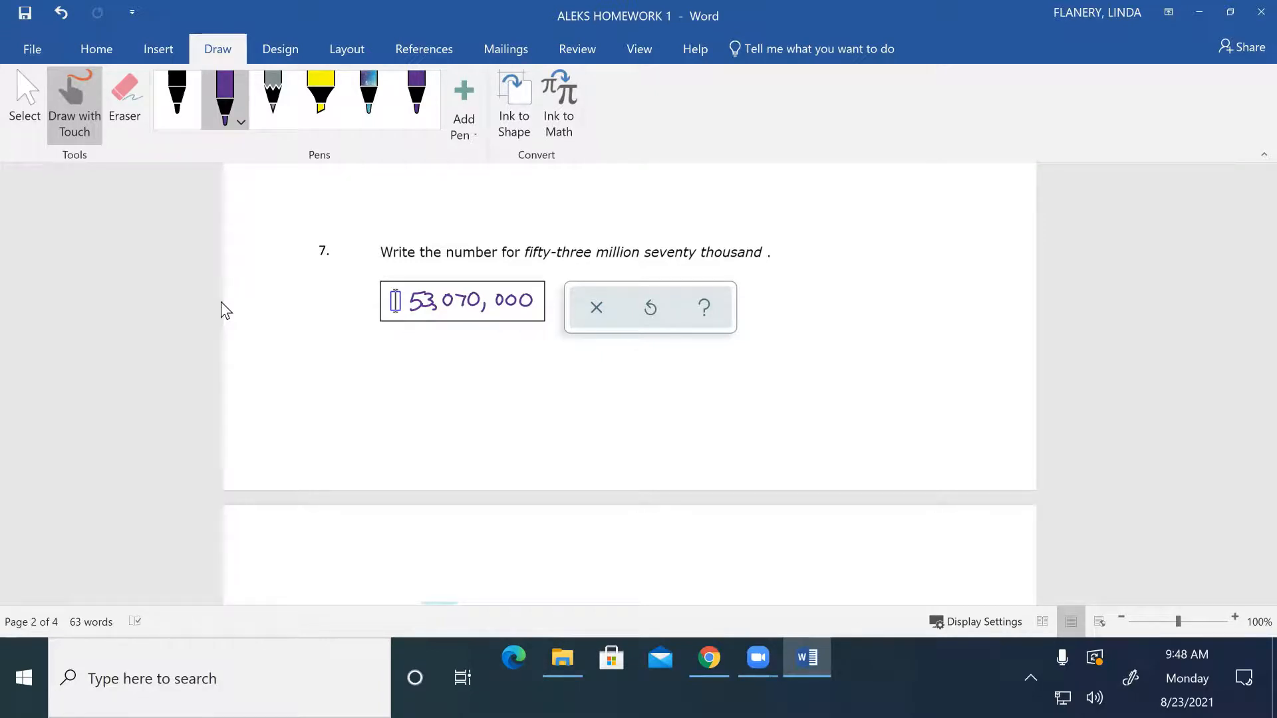
scroll("down", 3)
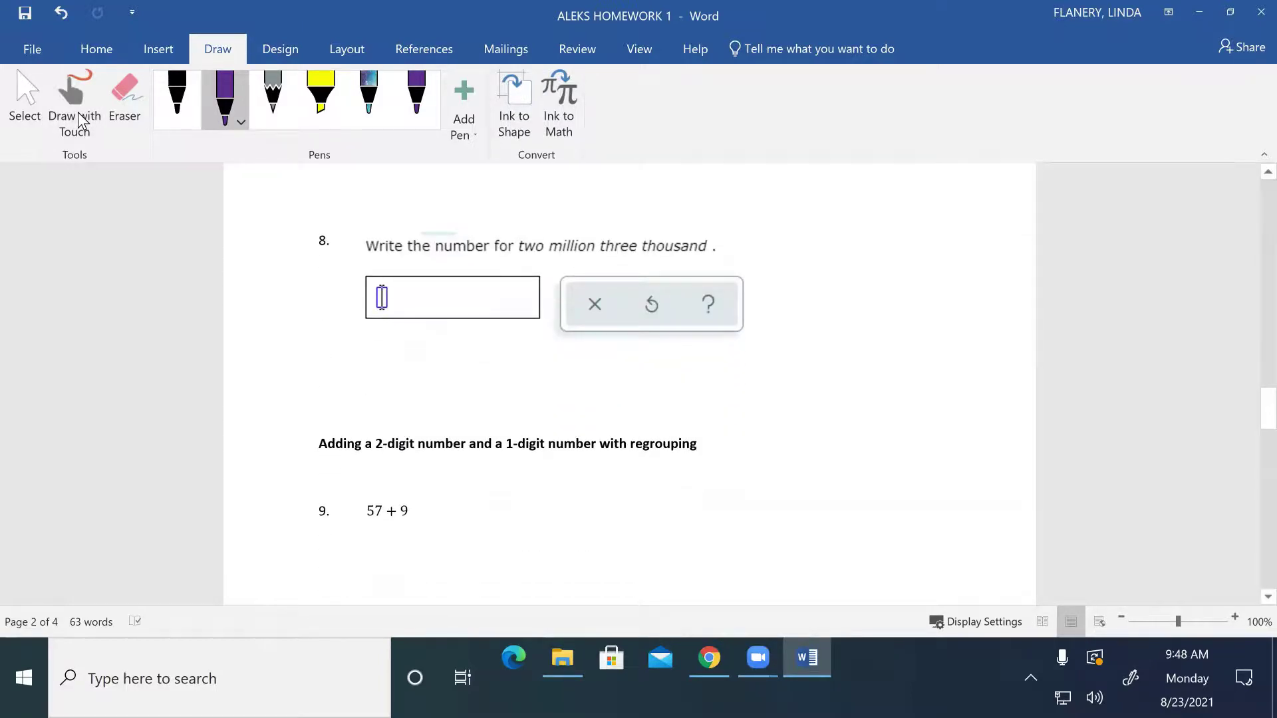
left_click(240, 121)
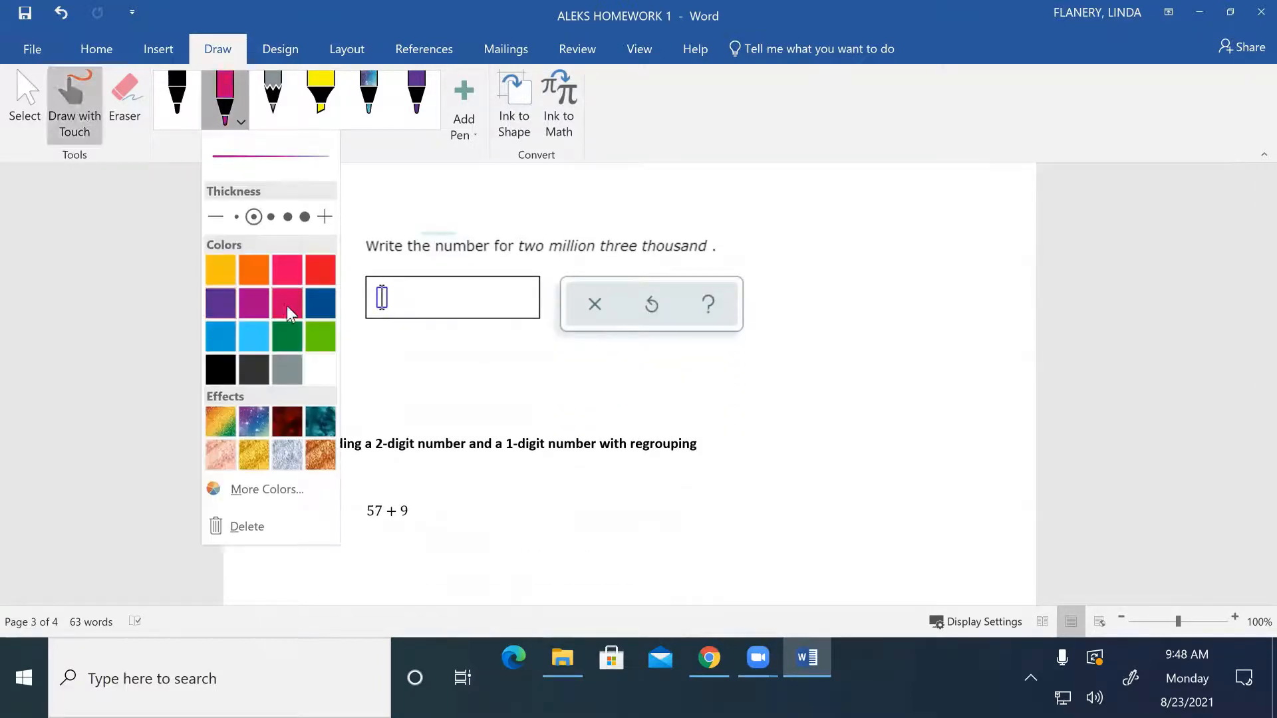